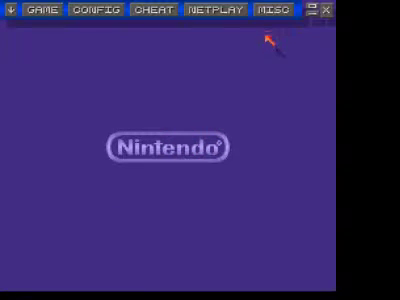
pyautogui.moveTo(105, 87)
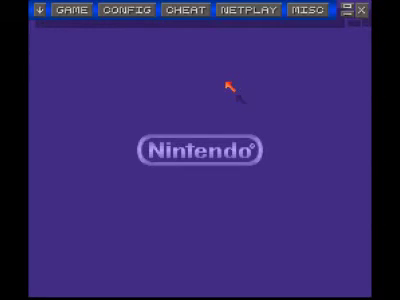
pyautogui.moveTo(236, 90)
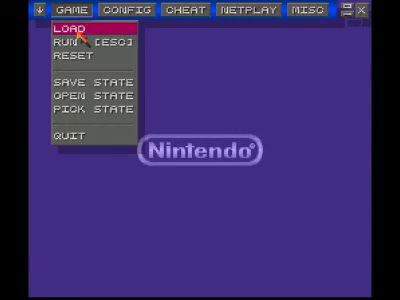
# Bring up the Load Game dialog listing ROMs such as EarthBound, Final Fantasy III and Super Metroid
pyautogui.click(67, 30)
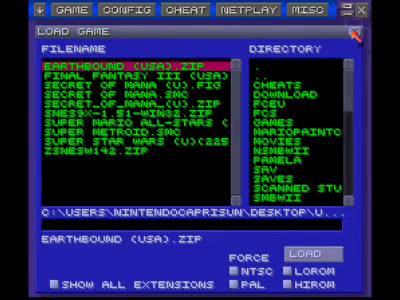